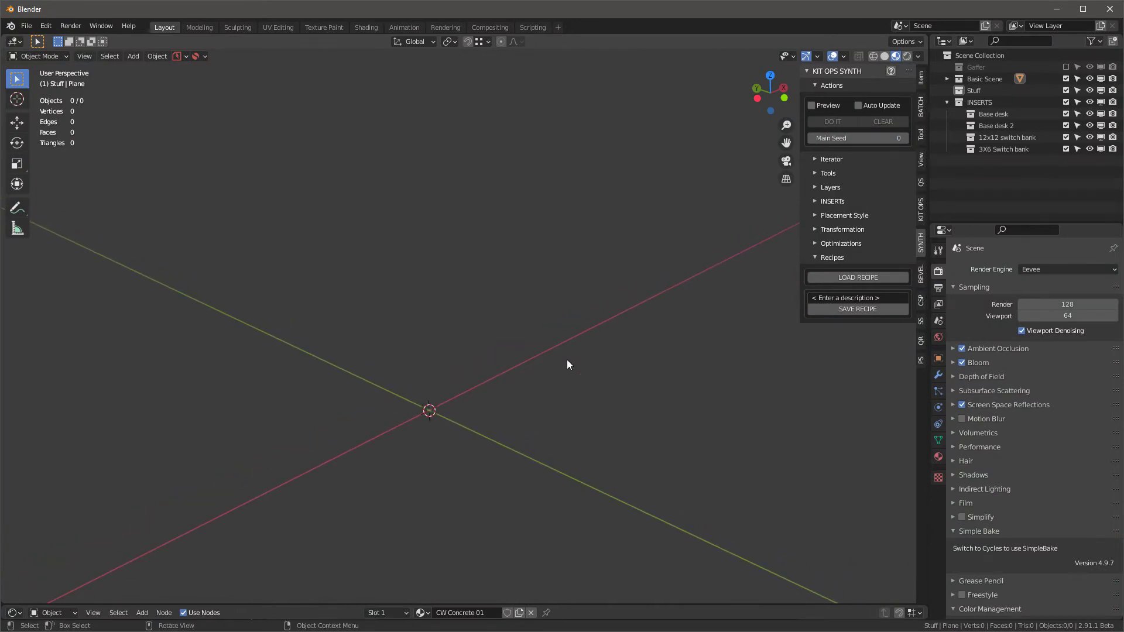
pyautogui.moveTo(784, 297)
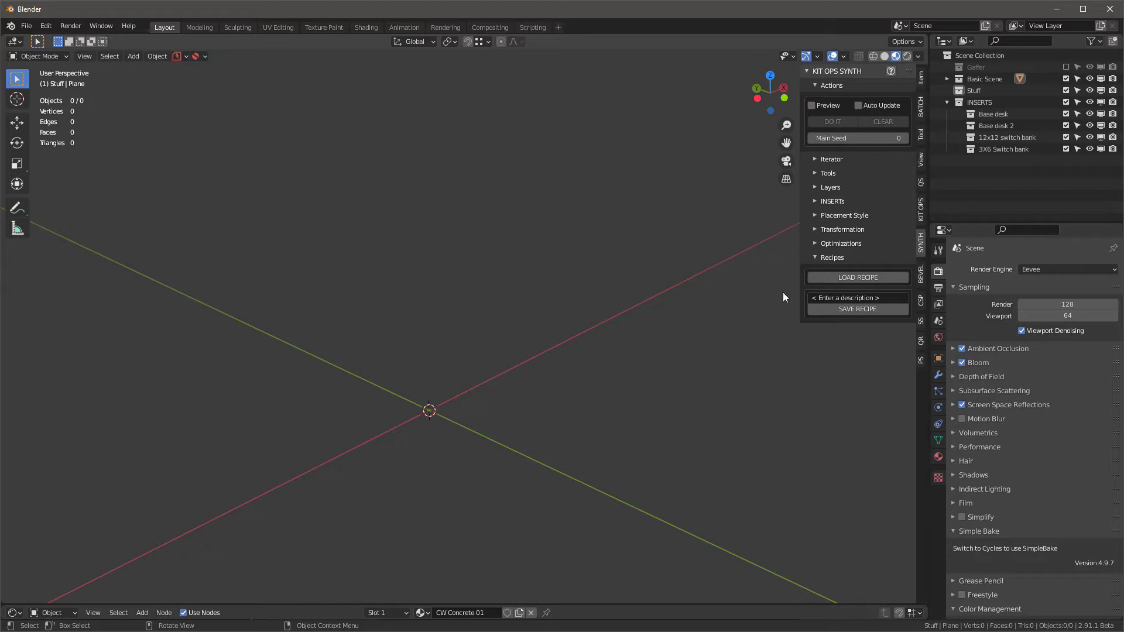
# Step: Load the saved SYNTH recipe file, setting the main seed to 6
pyautogui.click(857, 278)
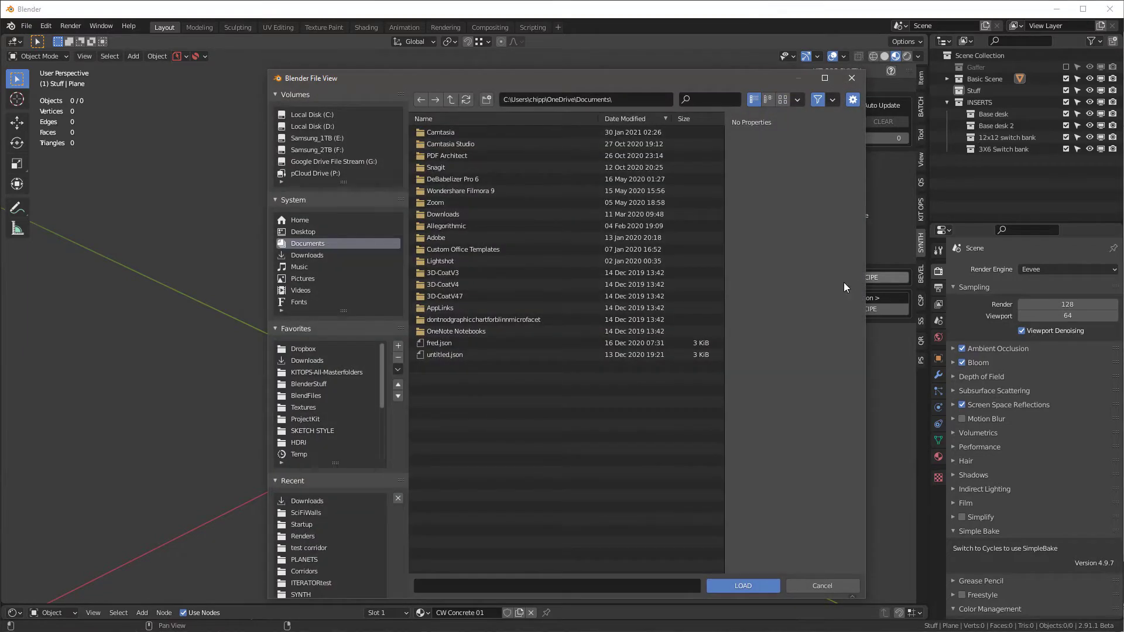
pyautogui.click(305, 512)
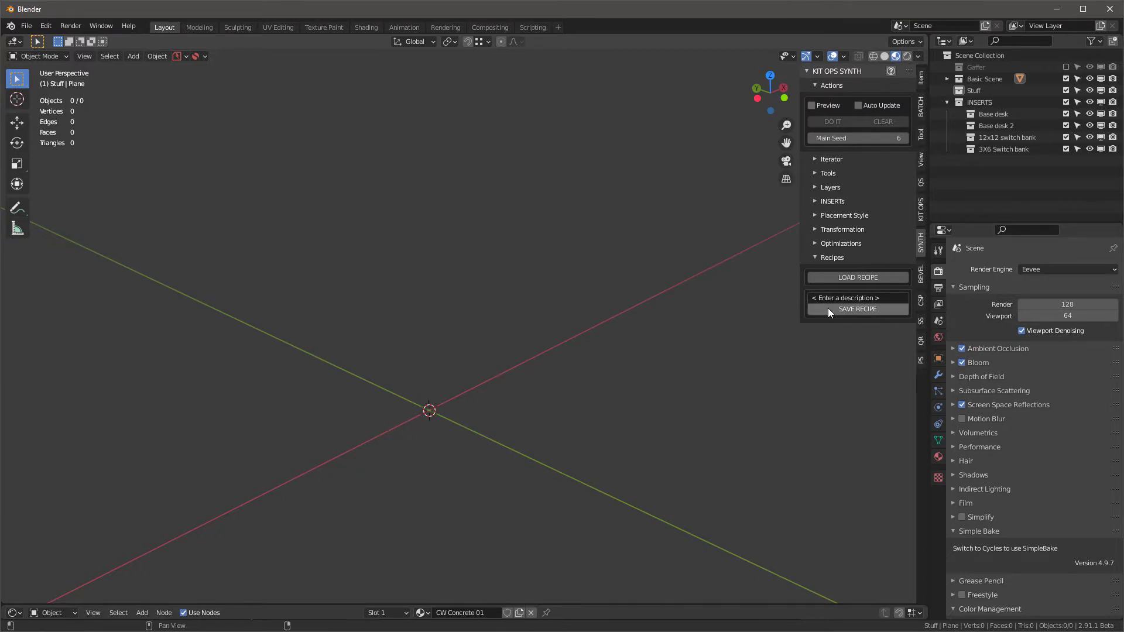
pyautogui.moveTo(777, 491)
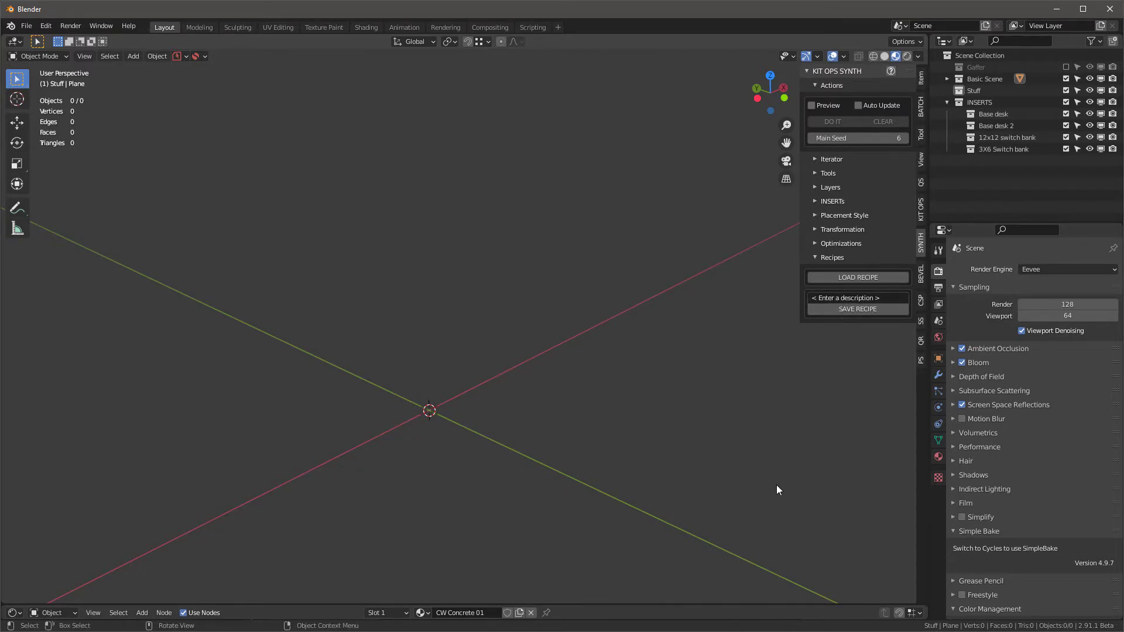
pyautogui.moveTo(819, 449)
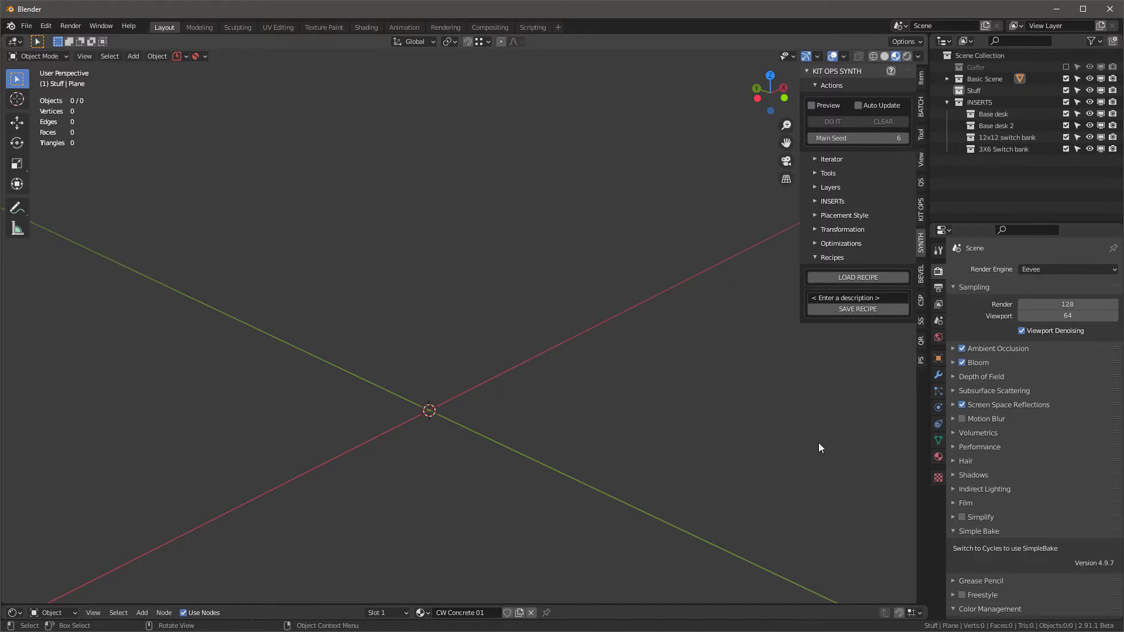
pyautogui.moveTo(445, 426)
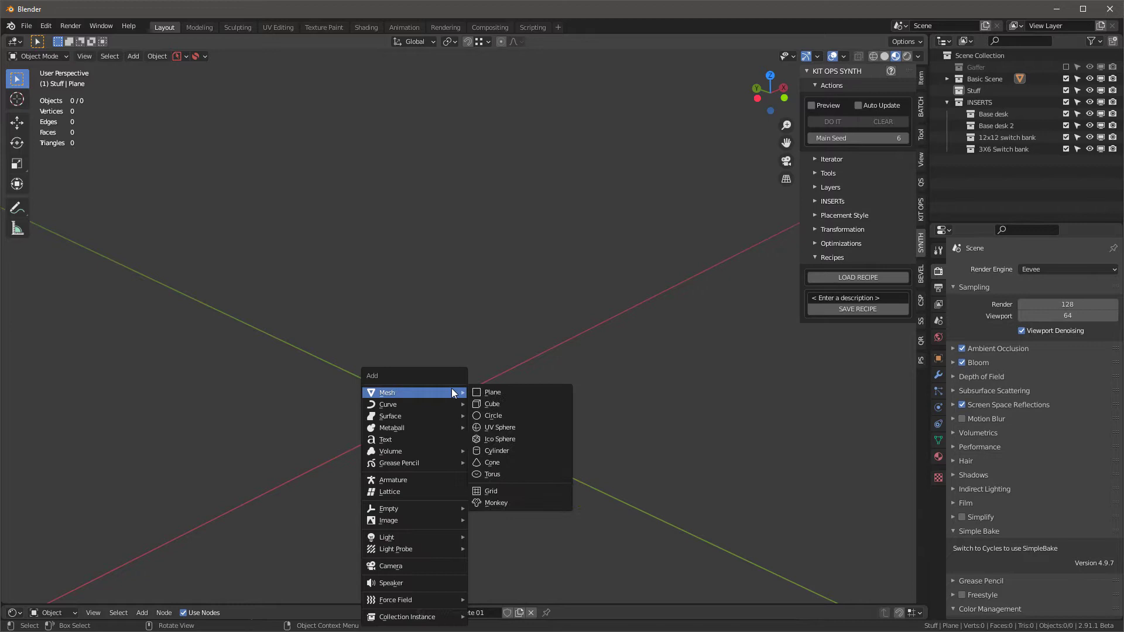
# Step: Add a cube and enable Auto Smooth on its normals
pyautogui.click(493, 404)
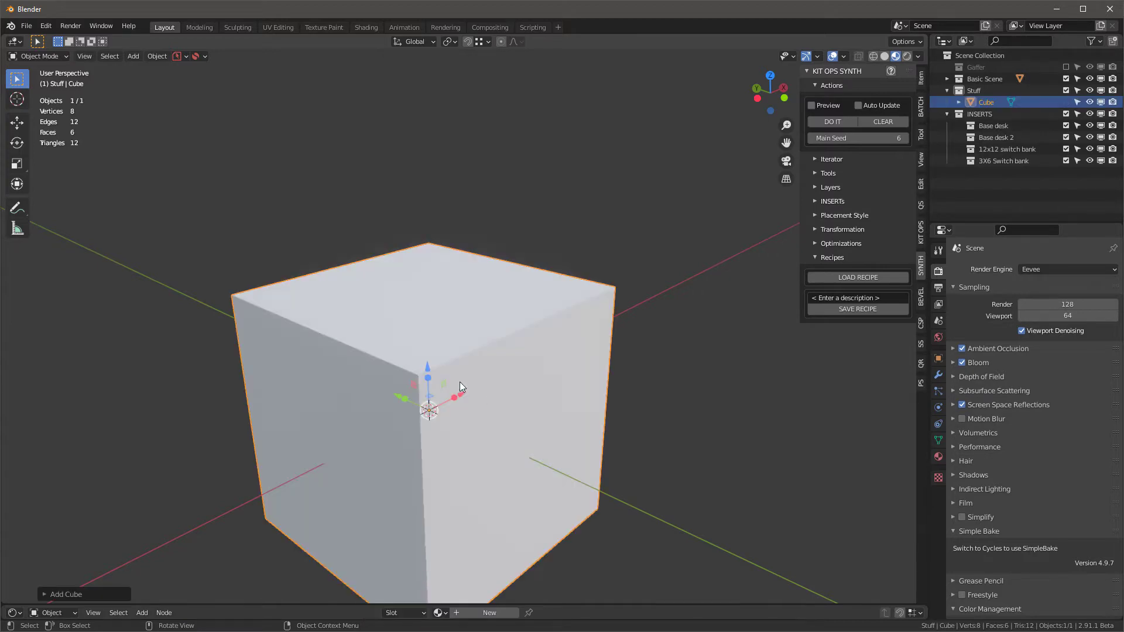
pyautogui.press('g')
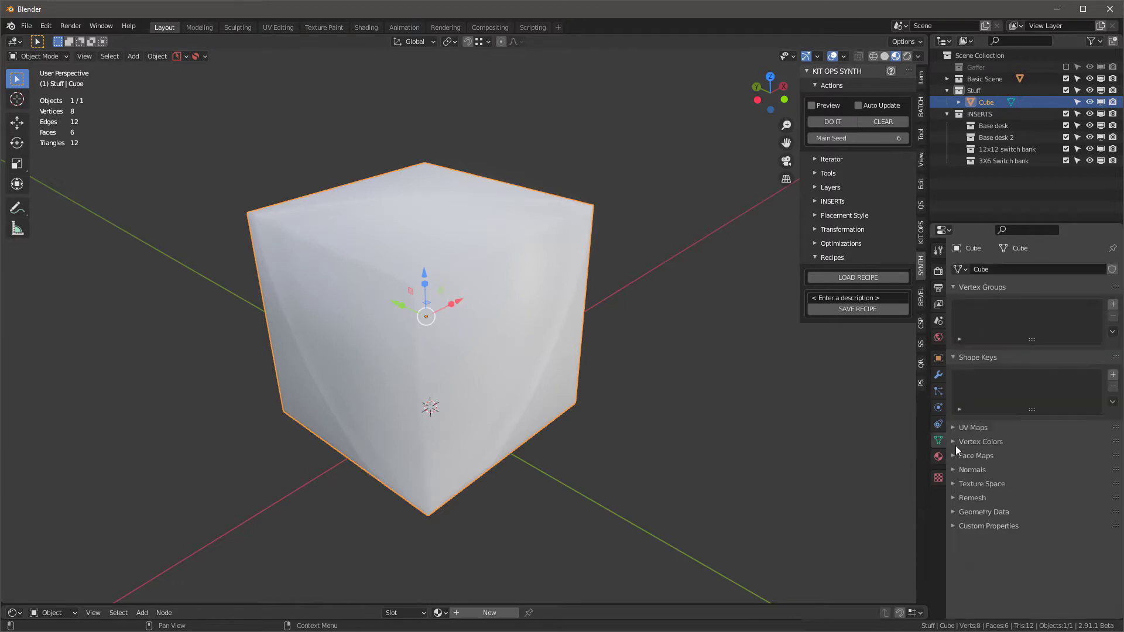
pyautogui.click(973, 469)
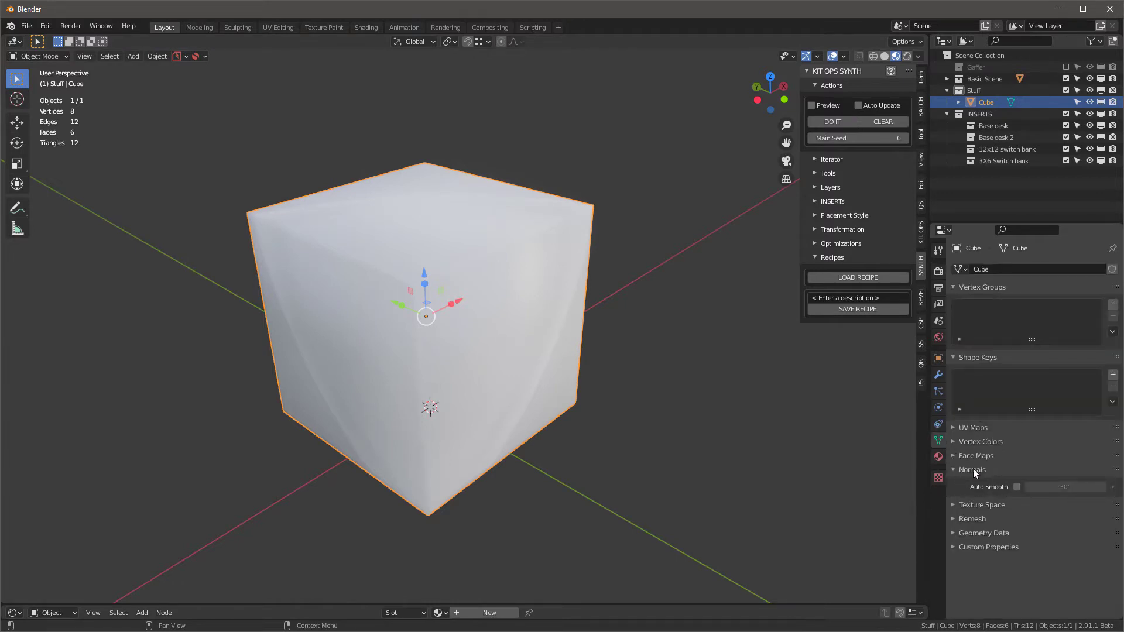
pyautogui.click(1016, 487)
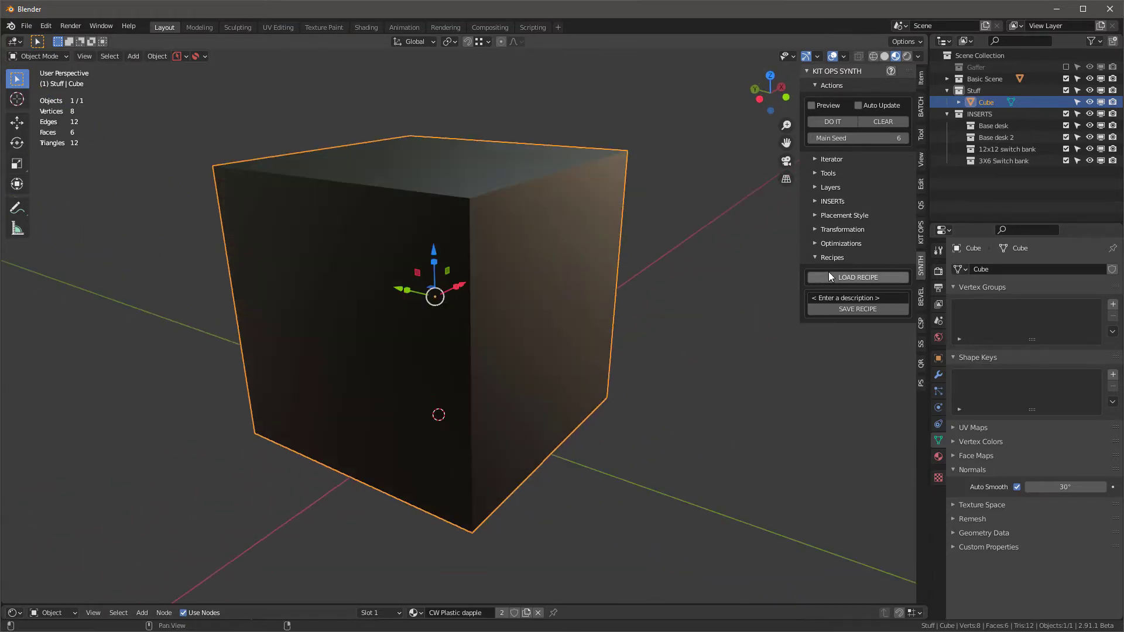
pyautogui.moveTo(810, 199)
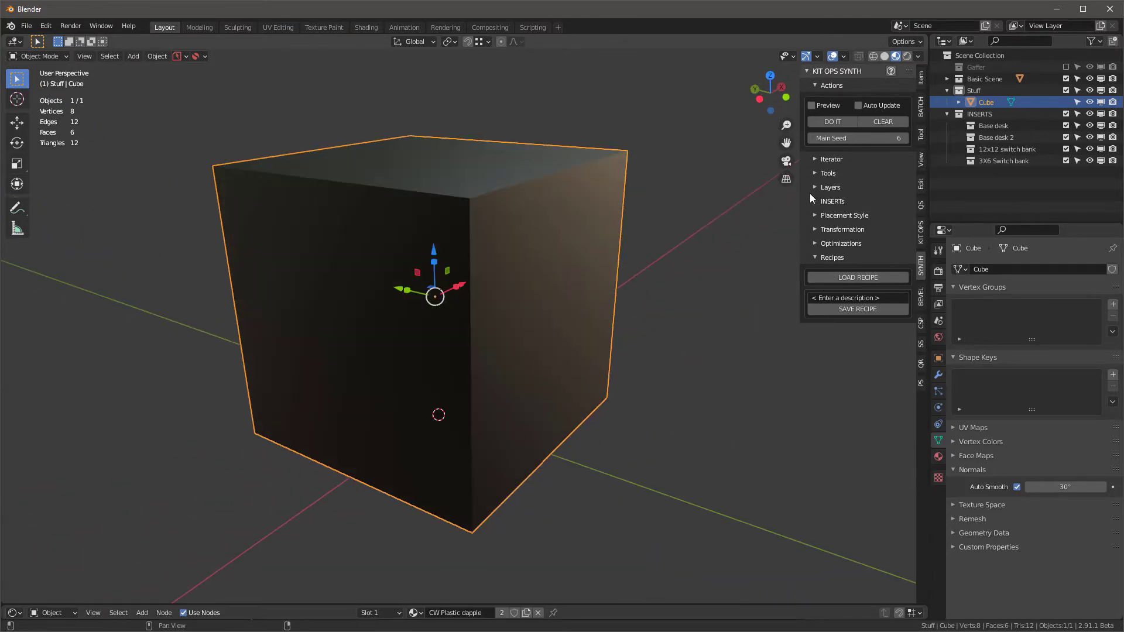
# Step: Enable the 1-Cut-All and 1-Choose Wall Type layers and run DO IT to cut the angled-in wall base
pyautogui.click(830, 187)
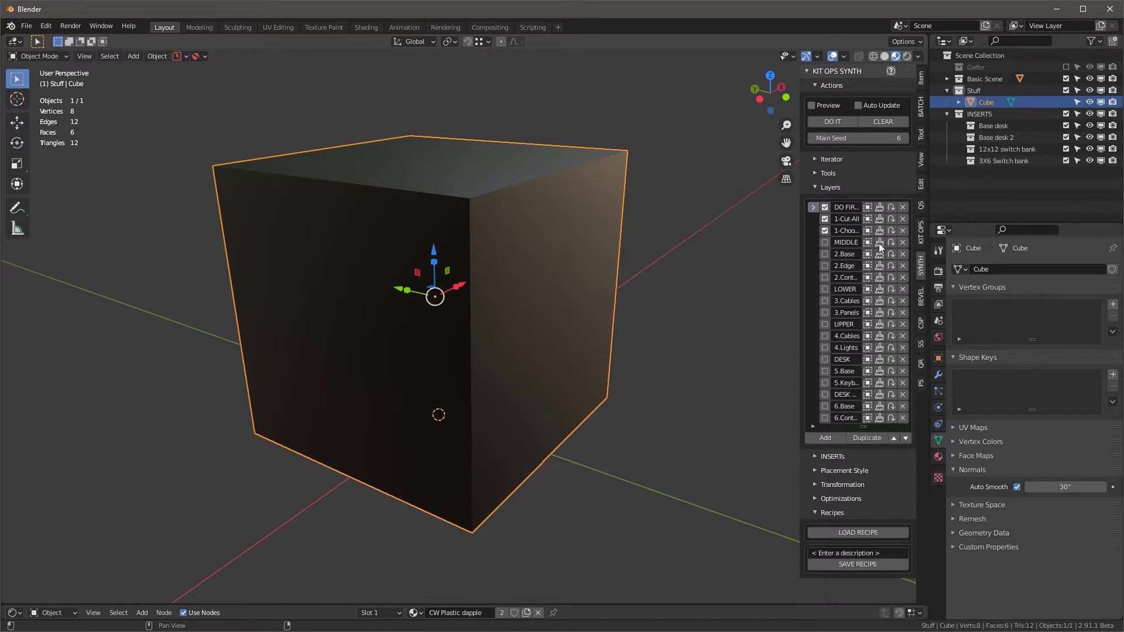
pyautogui.moveTo(798, 216)
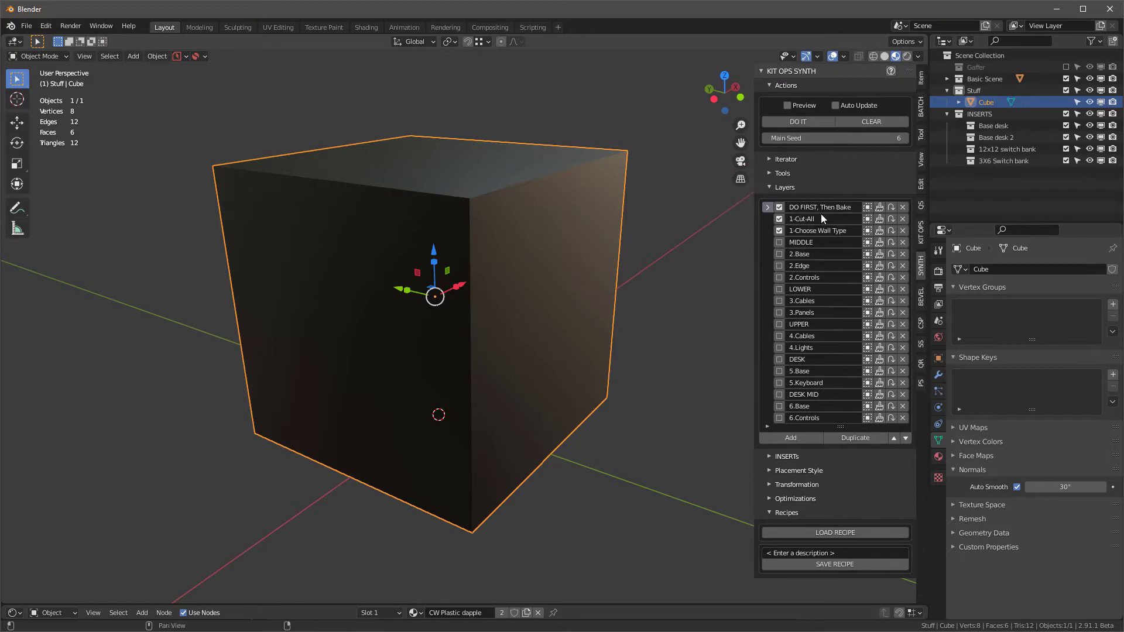
pyautogui.moveTo(781, 213)
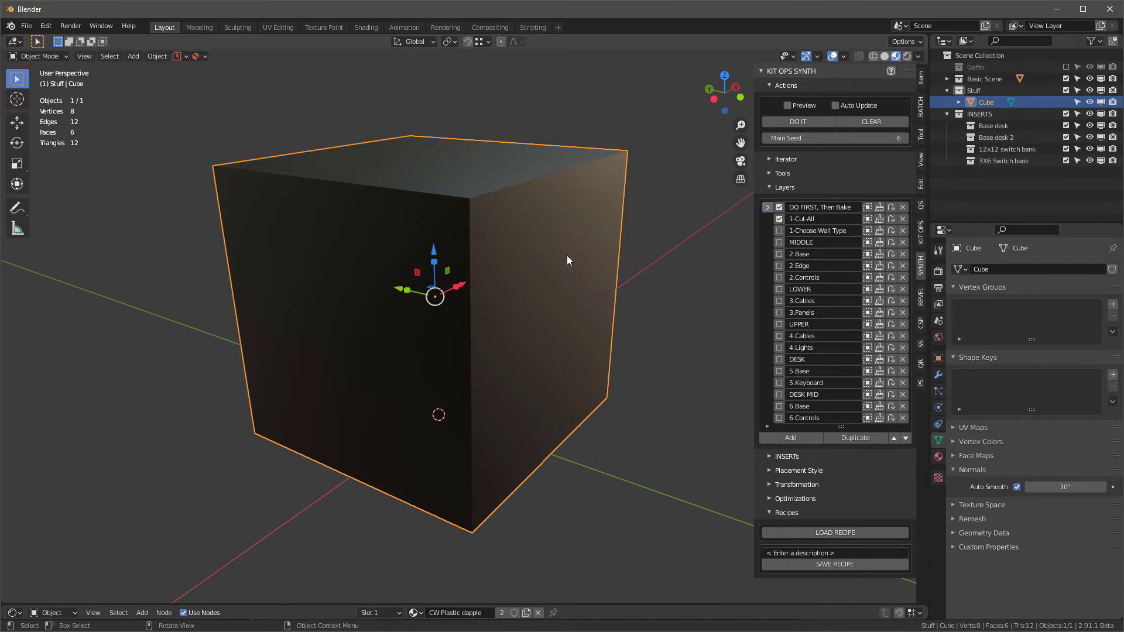
pyautogui.press('Tab')
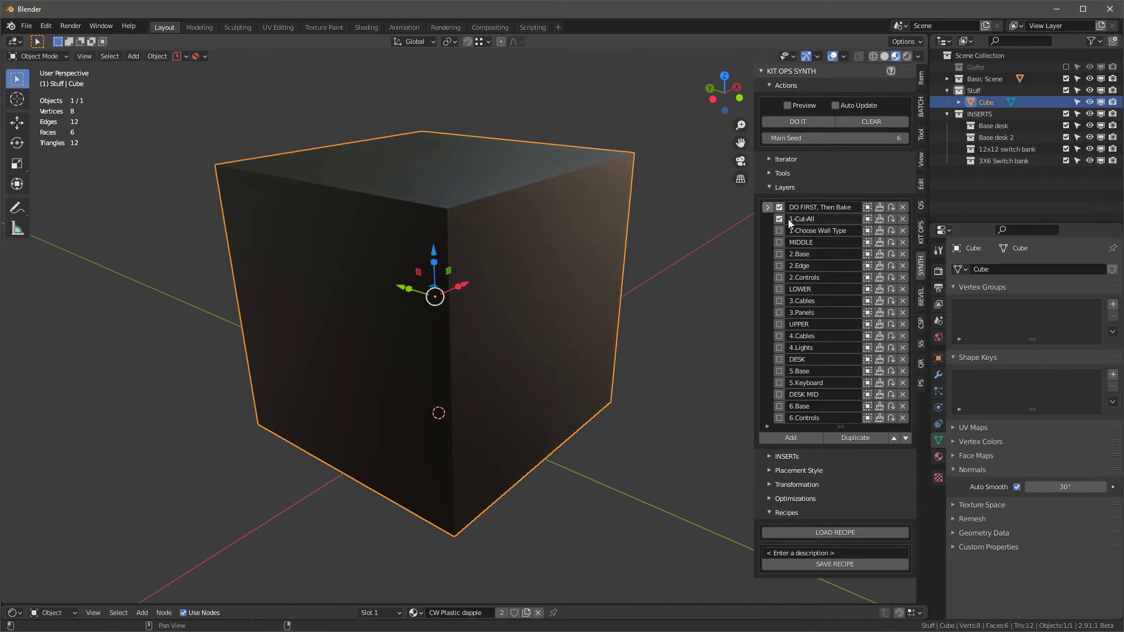
pyautogui.click(798, 121)
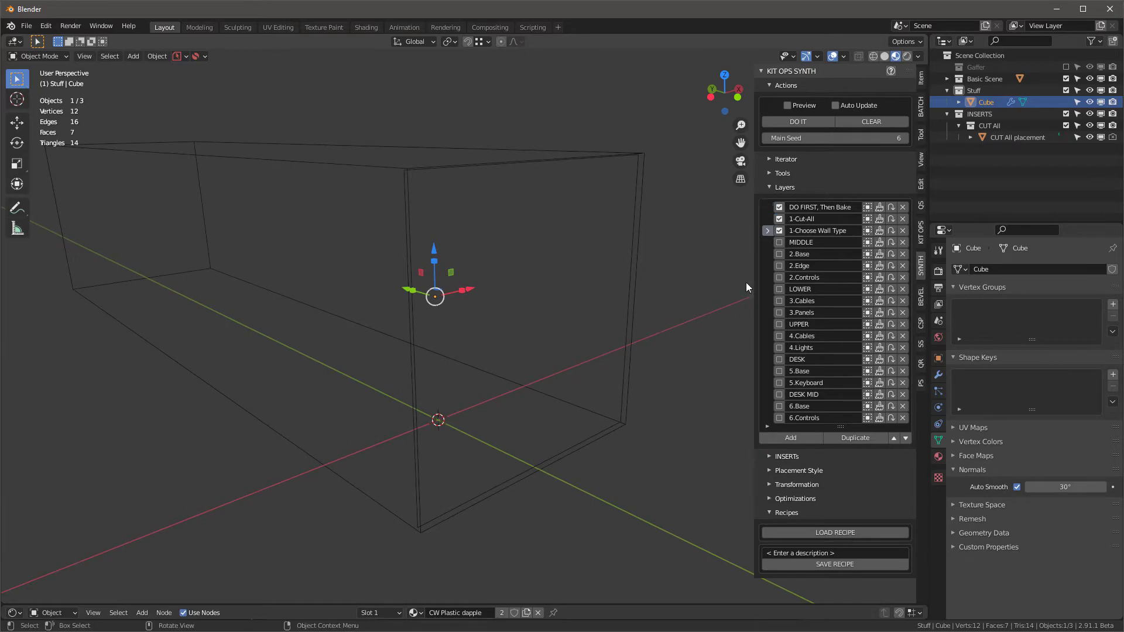
pyautogui.click(797, 120)
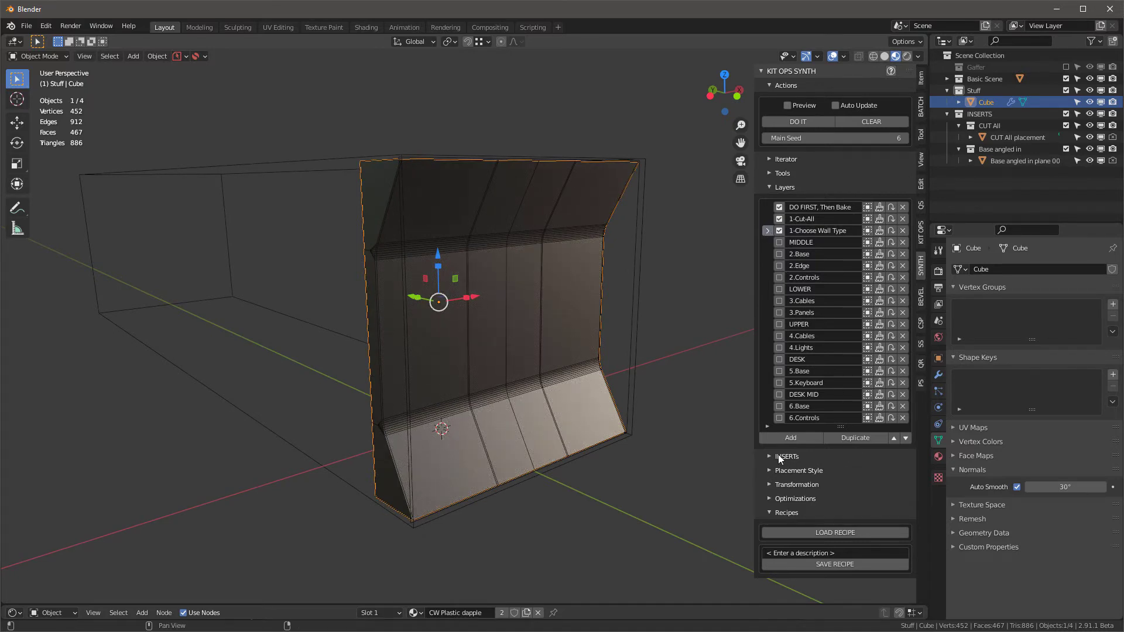
pyautogui.click(770, 187)
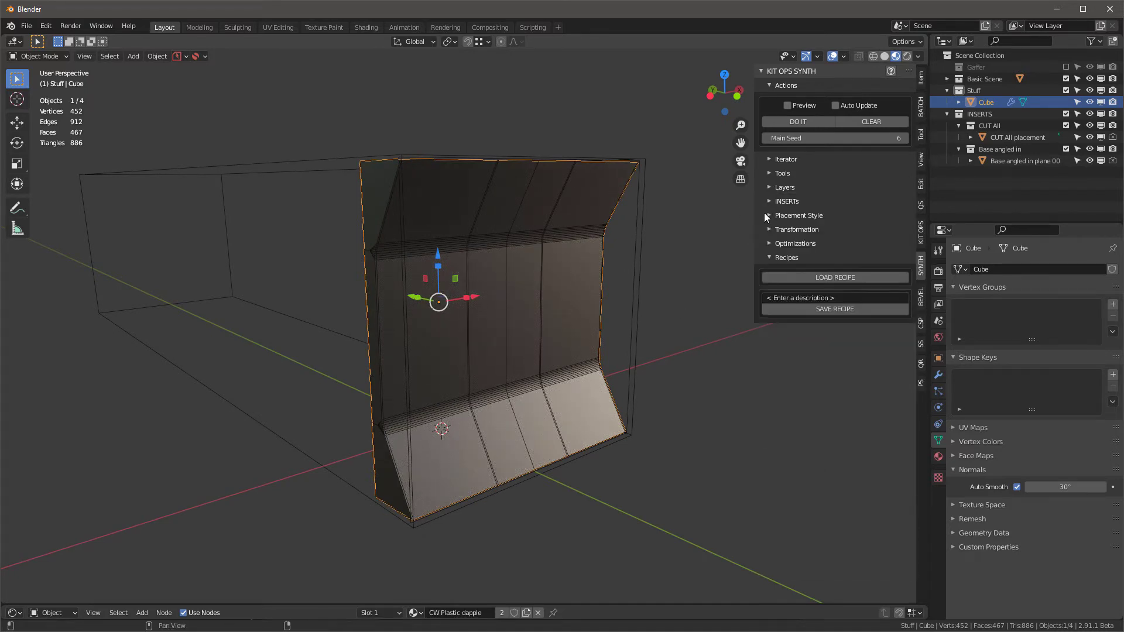
# Step: Try the flat base wall insert, then return to the Base angled in insert
pyautogui.click(770, 201)
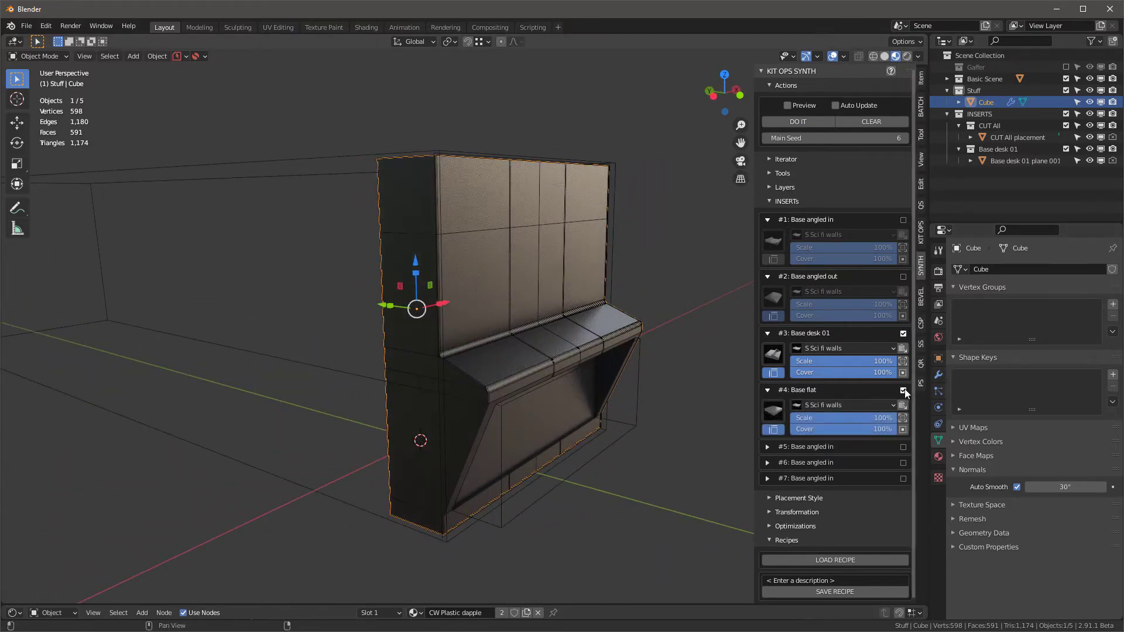
pyautogui.click(902, 390)
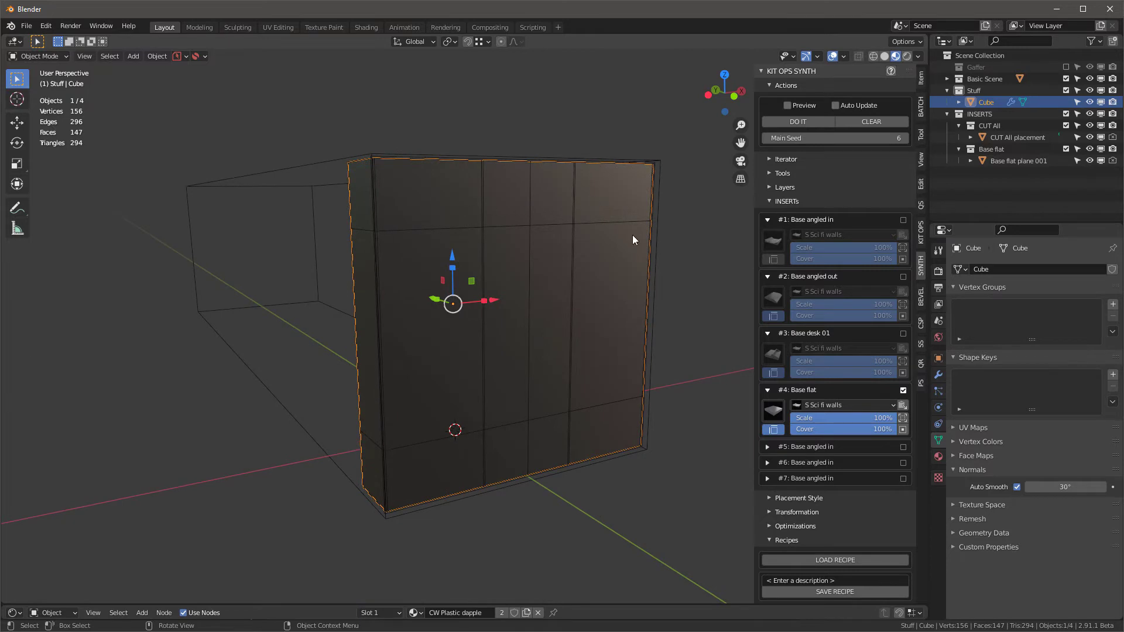
pyautogui.moveTo(510, 269)
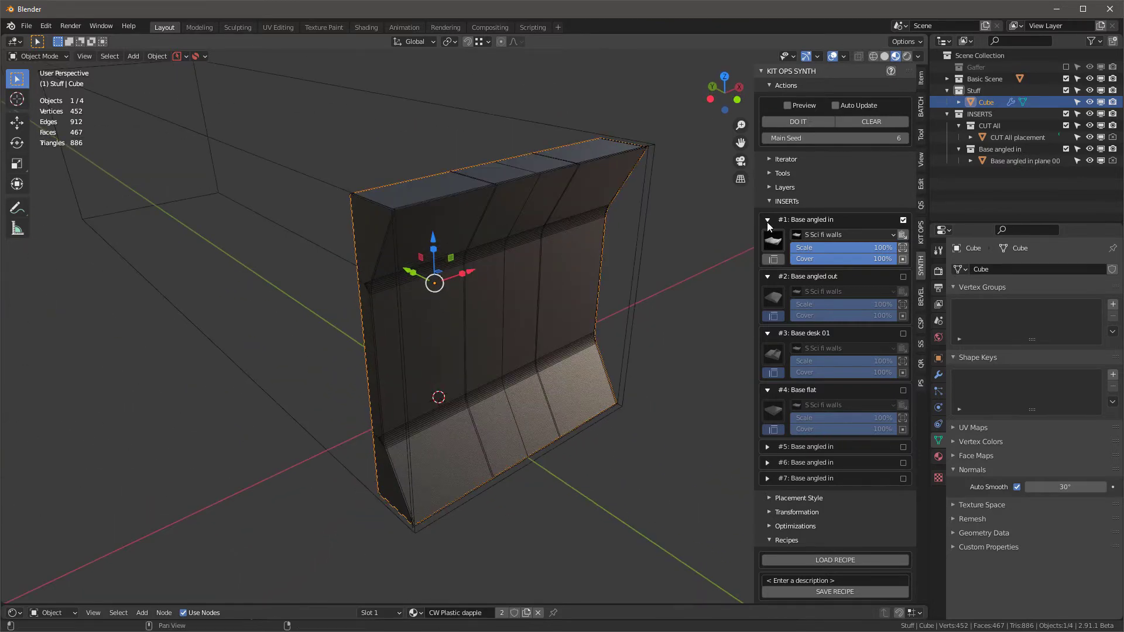
pyautogui.click(782, 187)
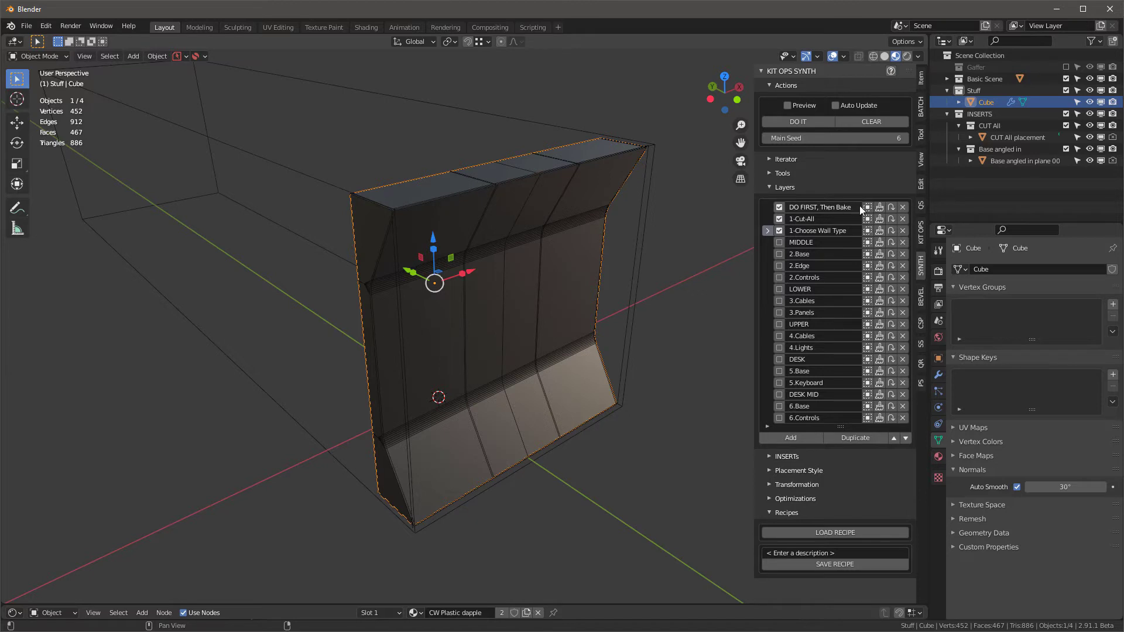
# Step: Bake the generated wall cuts into the cube mesh via the SYNTH Tools
pyautogui.click(782, 173)
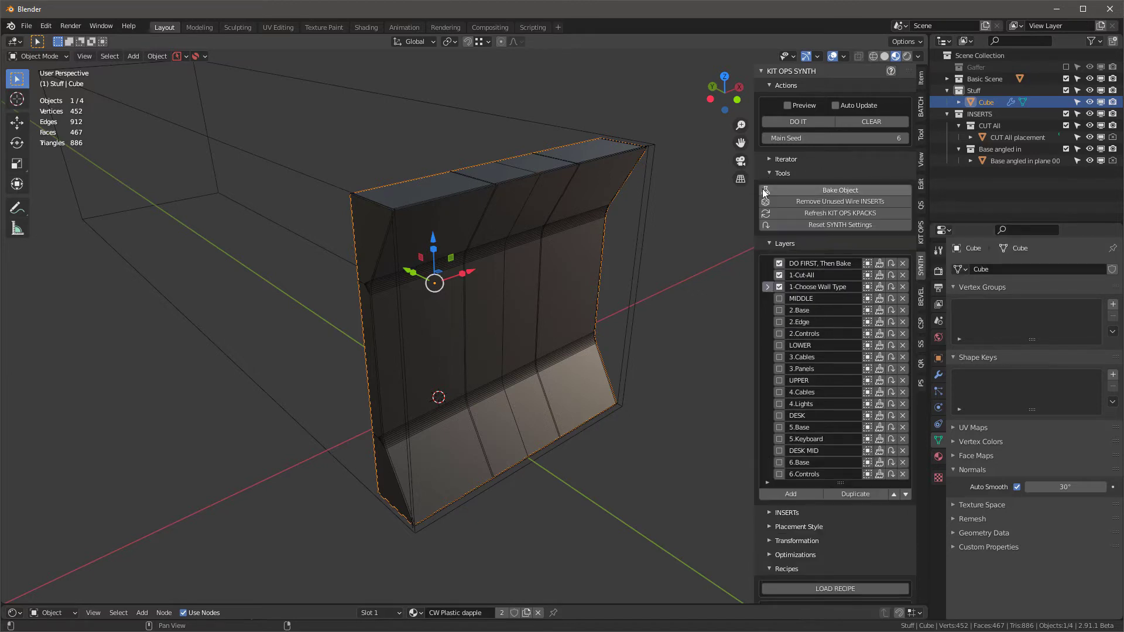
pyautogui.click(837, 190)
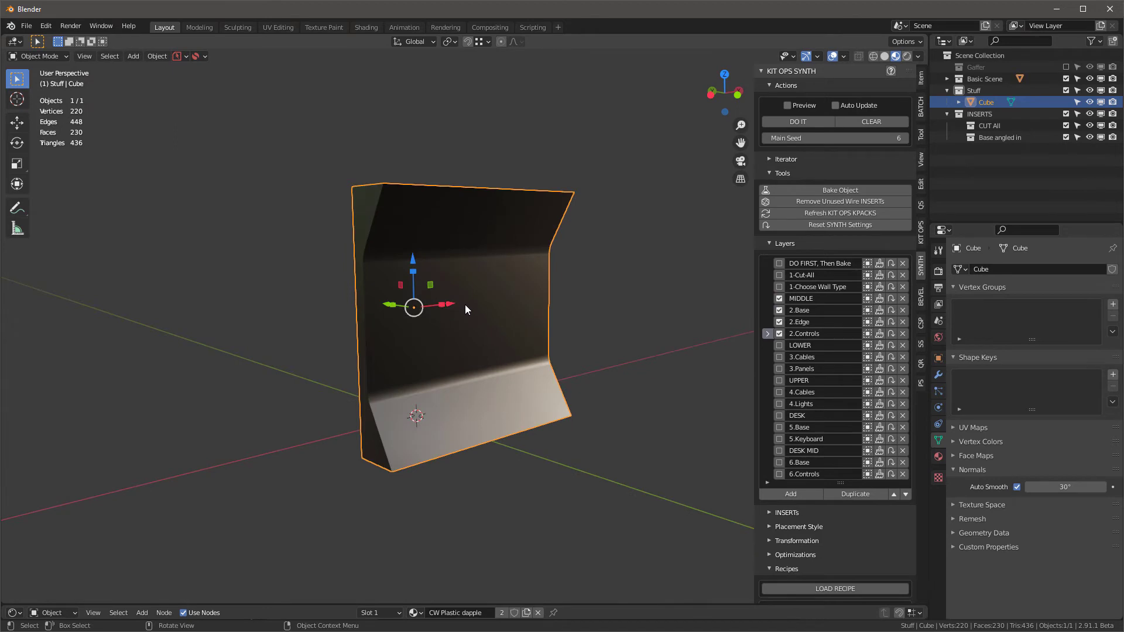
# Step: Select the middle faces in Edit Mode and run DO IT to generate control panels and screens
pyautogui.press('Tab')
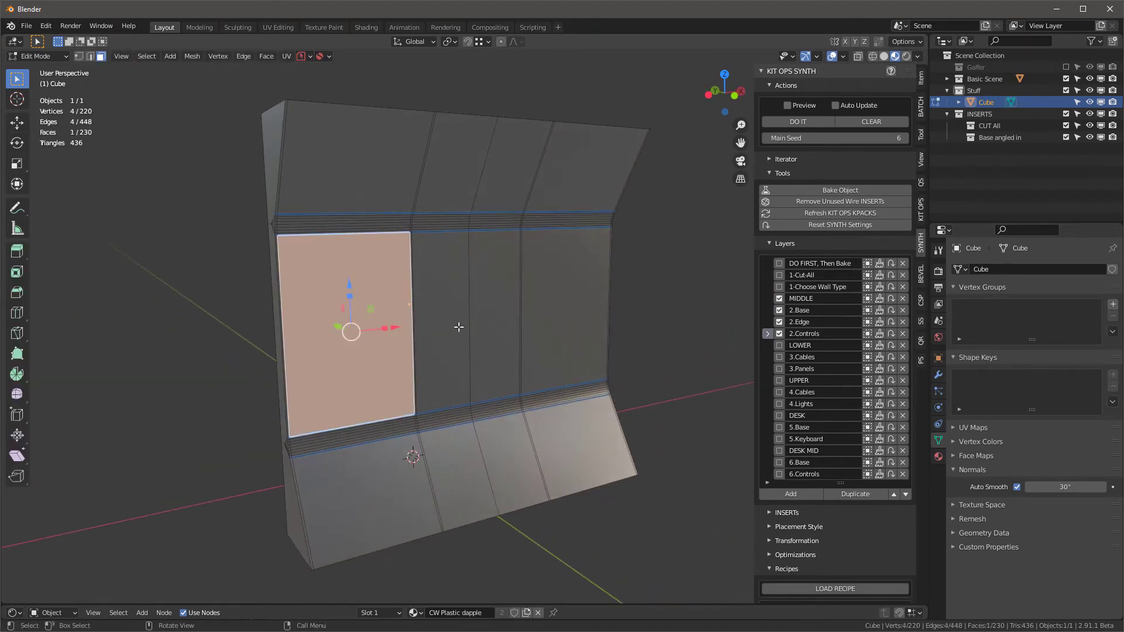
pyautogui.moveTo(534, 191)
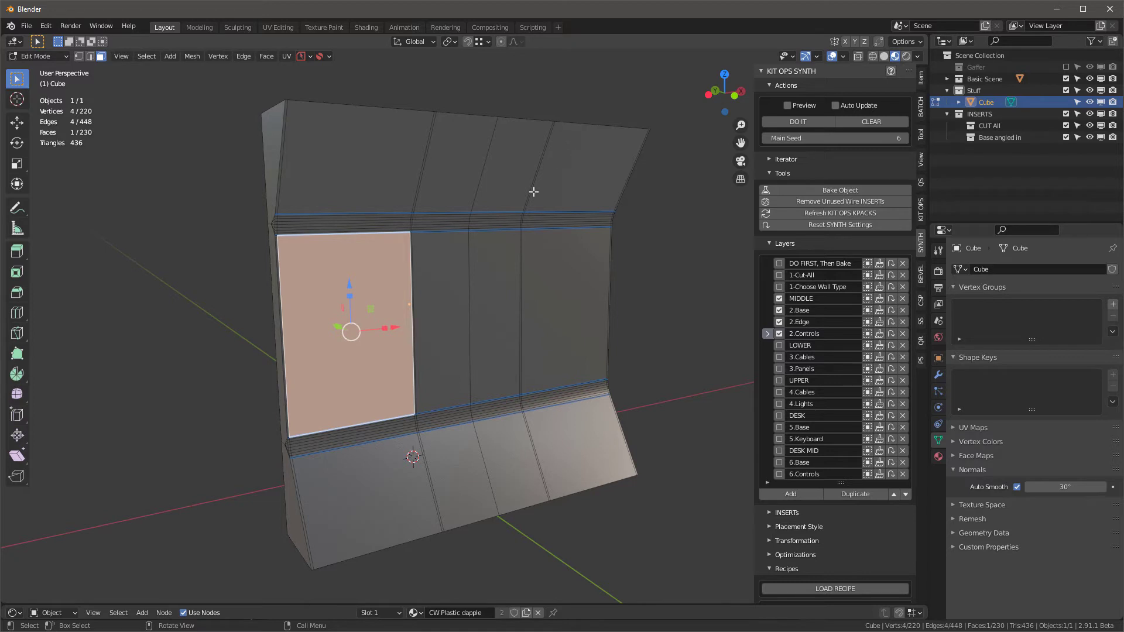
pyautogui.moveTo(489, 295)
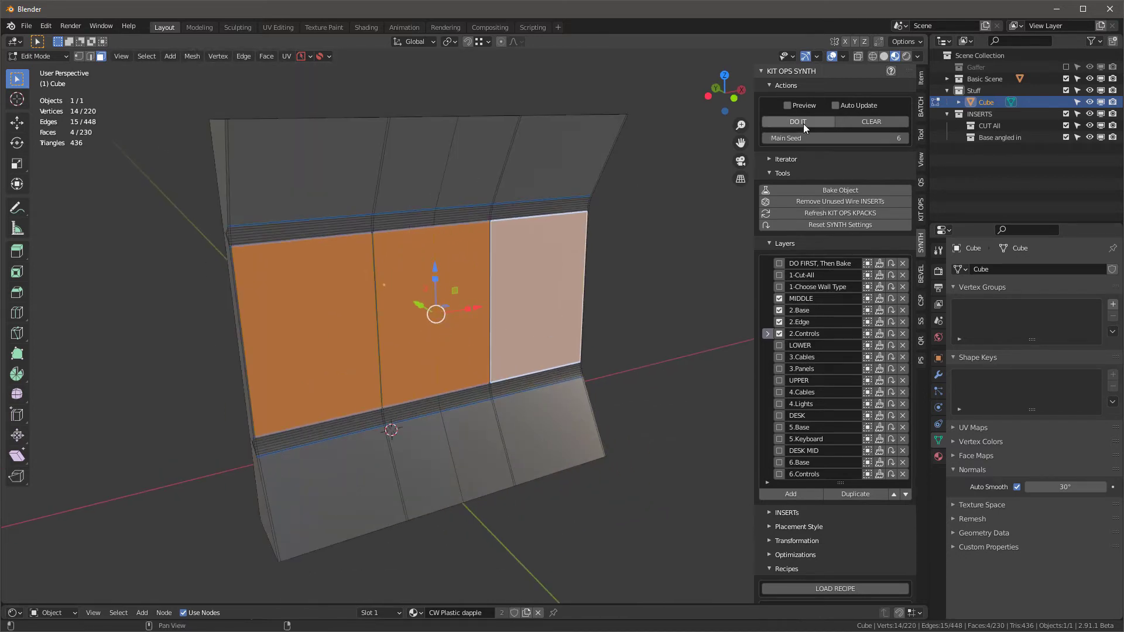
pyautogui.click(797, 121)
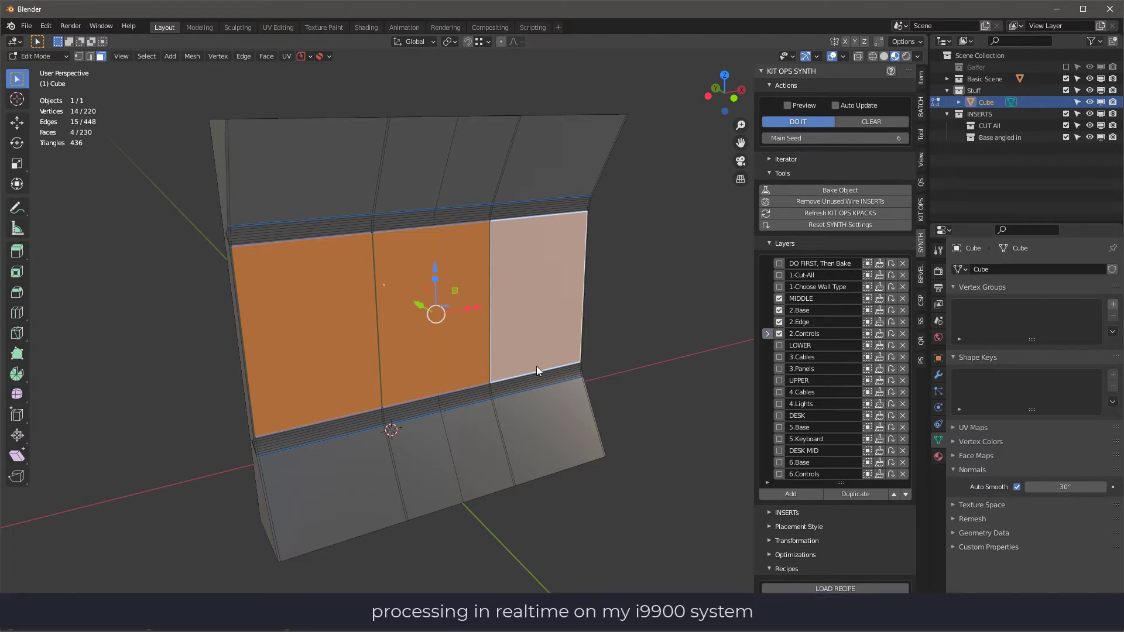
pyautogui.click(797, 121)
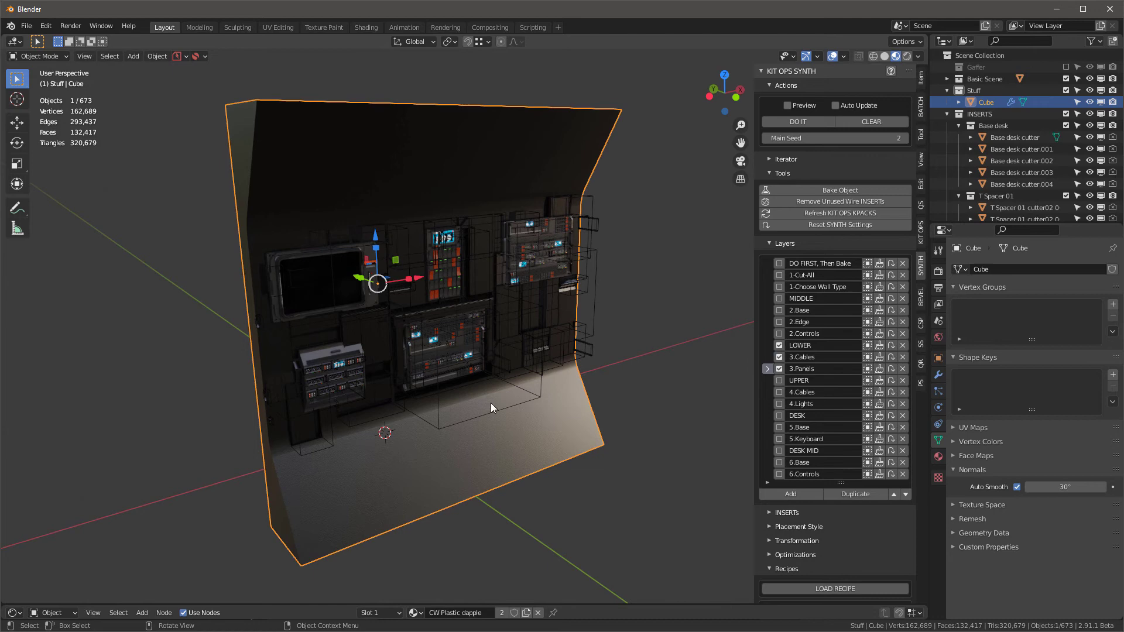
# Step: Select the lower sloped face row in Edit Mode and generate console details on it
pyautogui.press('Tab')
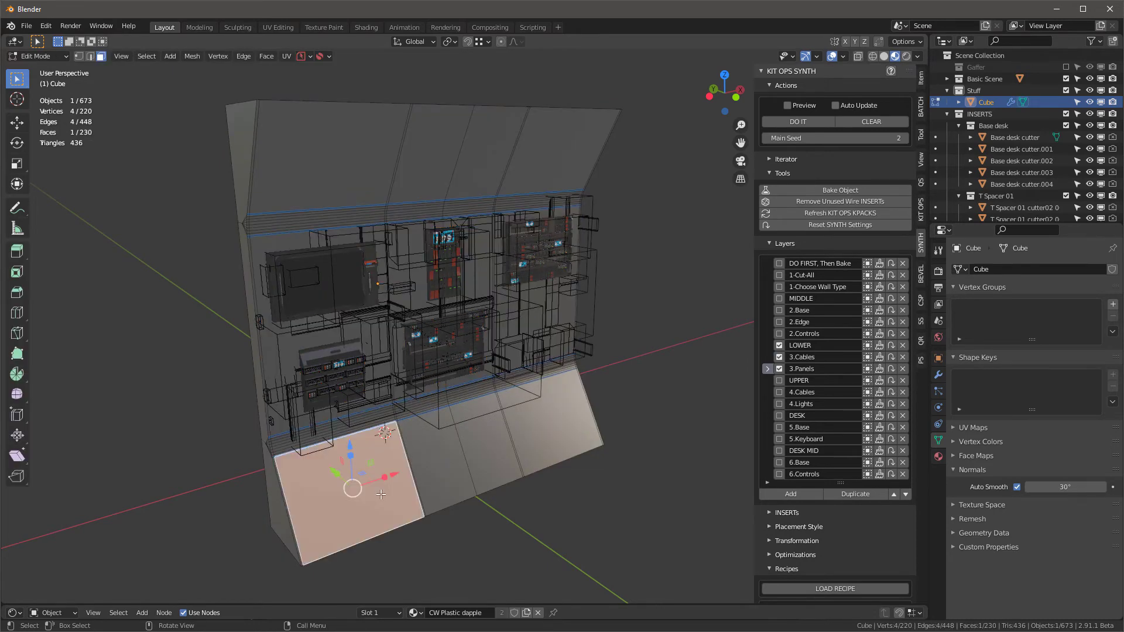
pyautogui.moveTo(427, 491)
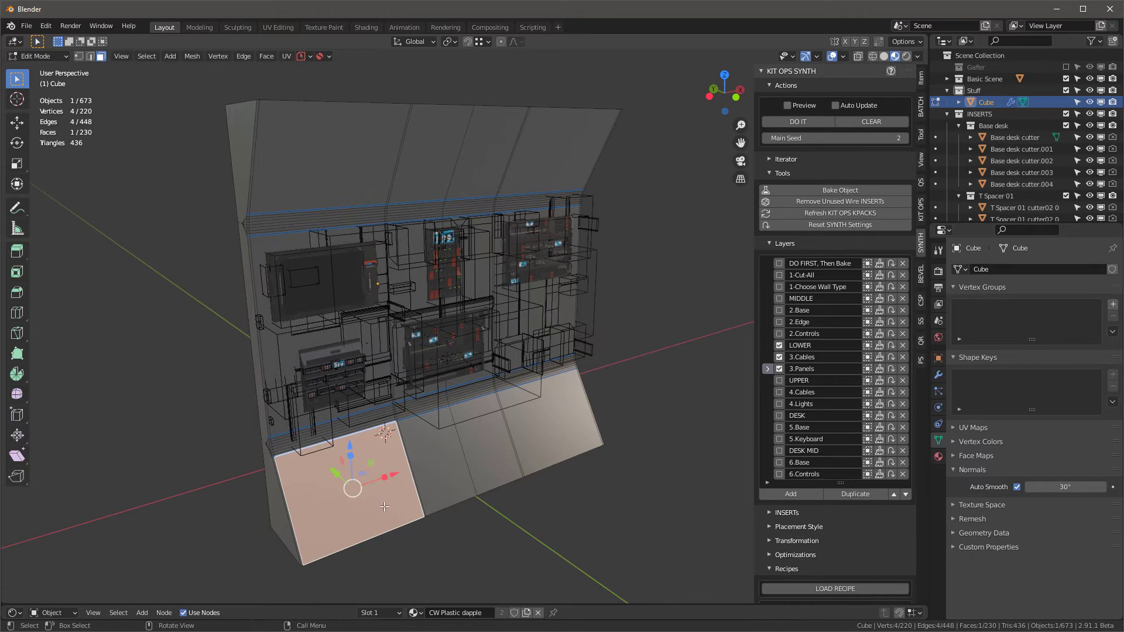
pyautogui.click(563, 417)
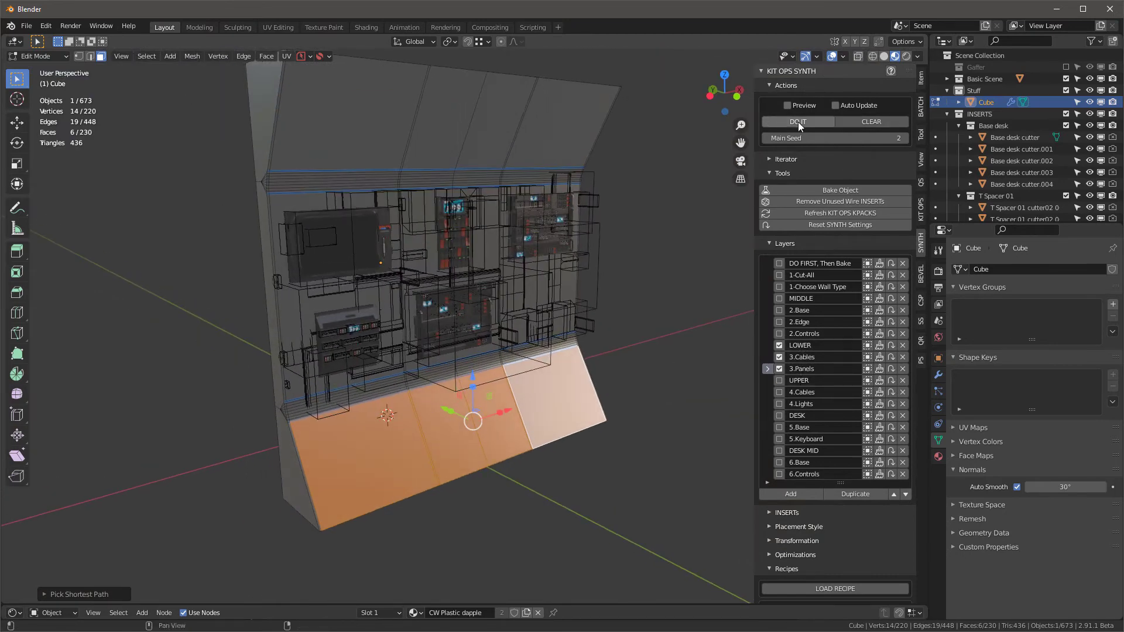
pyautogui.click(798, 120)
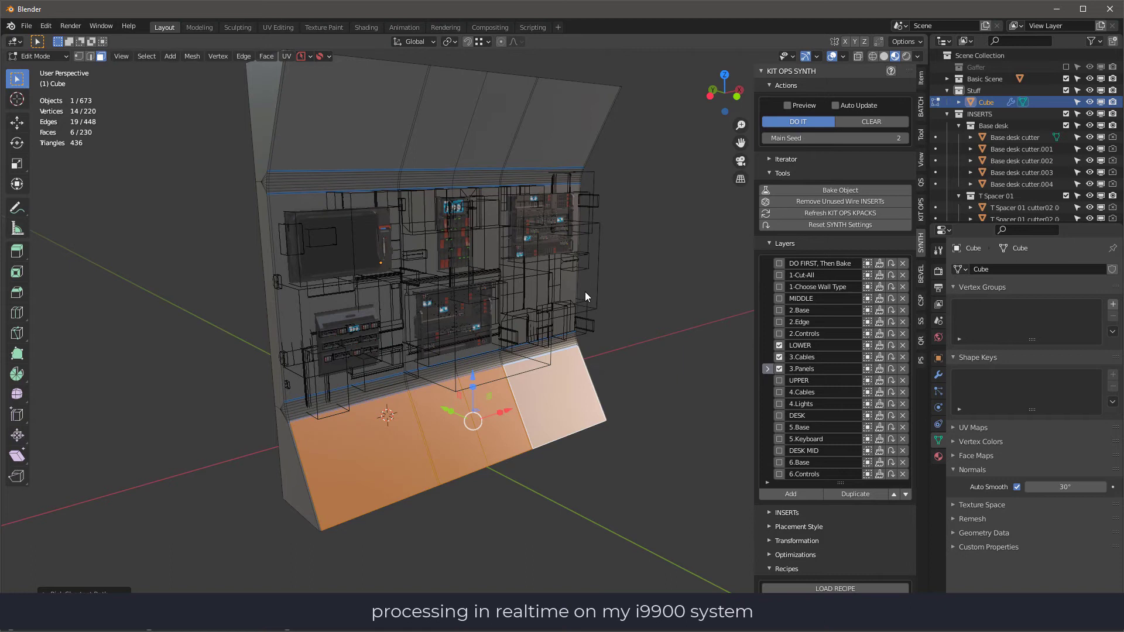
pyautogui.moveTo(604, 288)
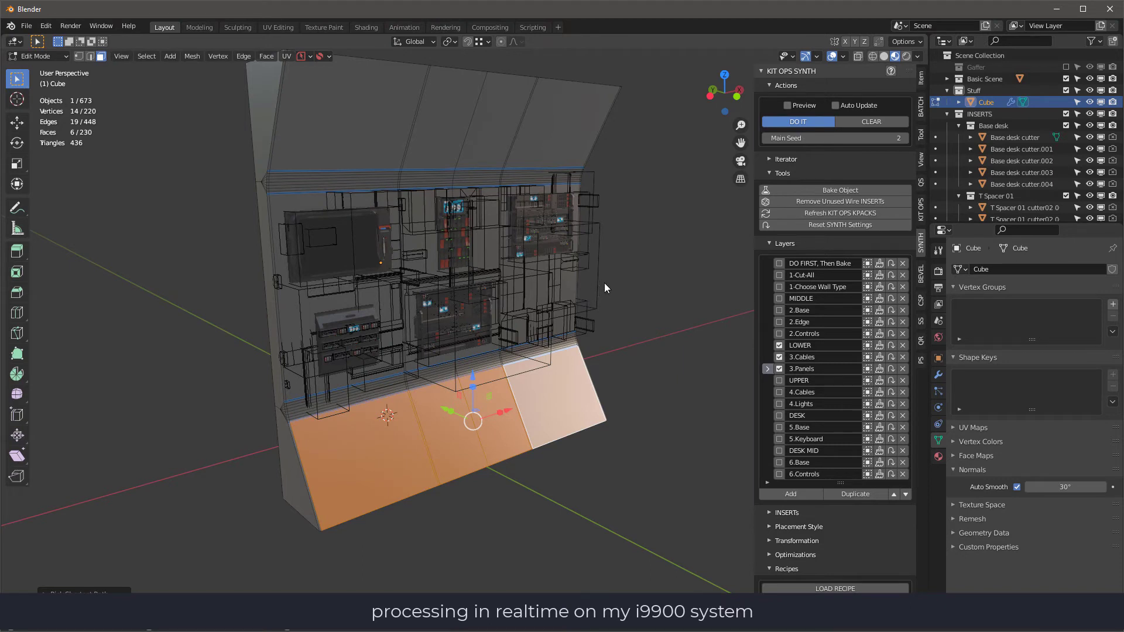
pyautogui.moveTo(608, 285)
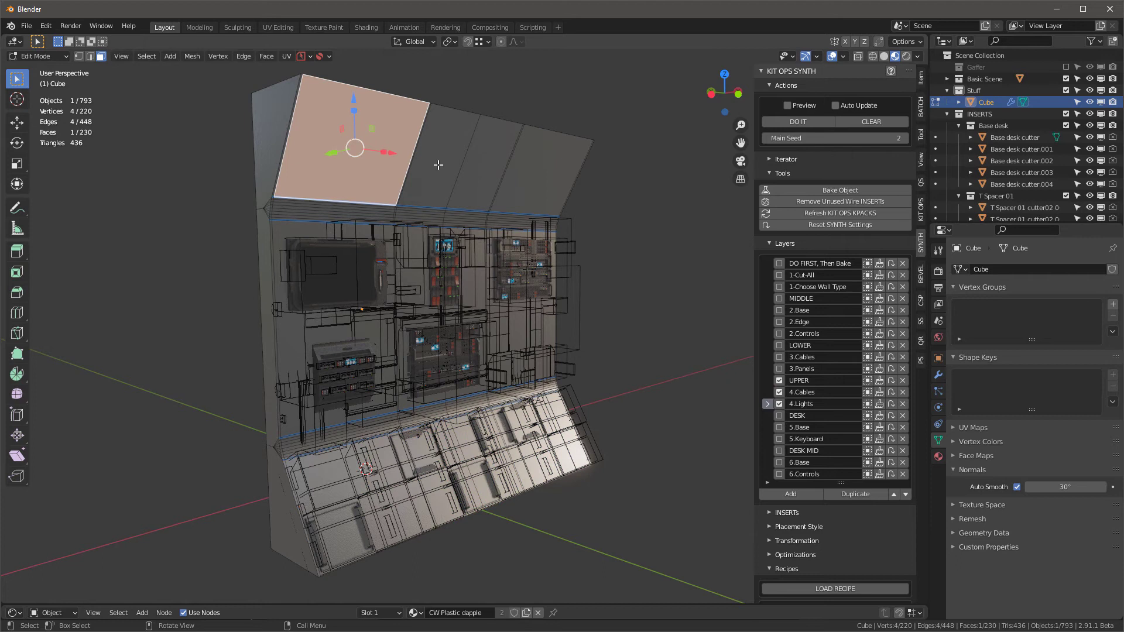
# Step: Select the upper face row and generate ceiling light fixtures with the UPPER layers
pyautogui.click(541, 171)
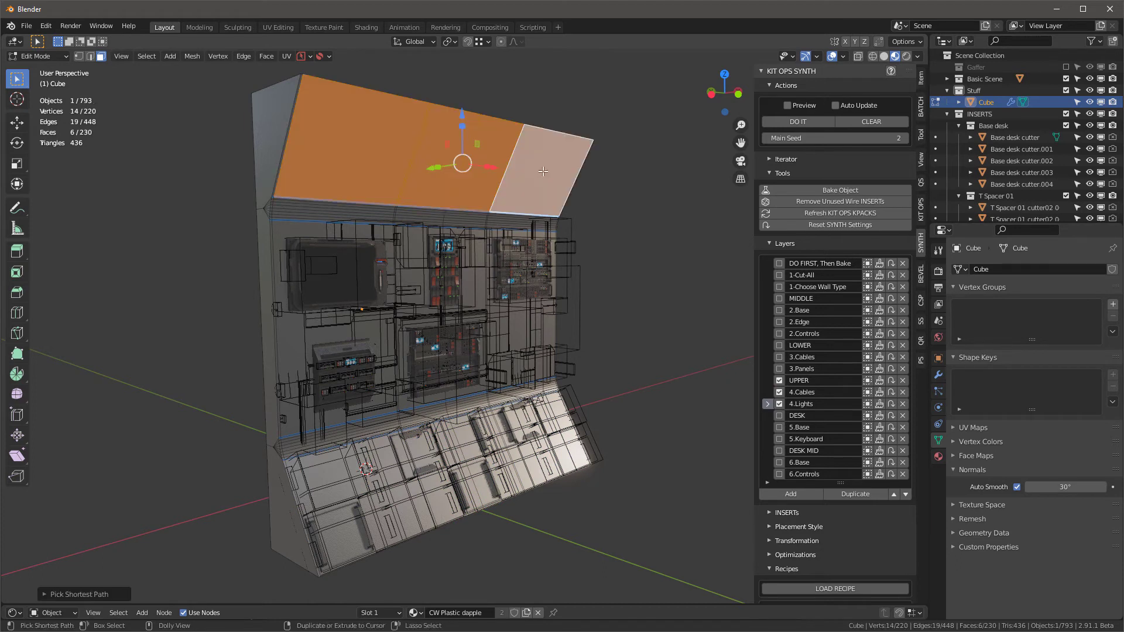
pyautogui.moveTo(427, 148)
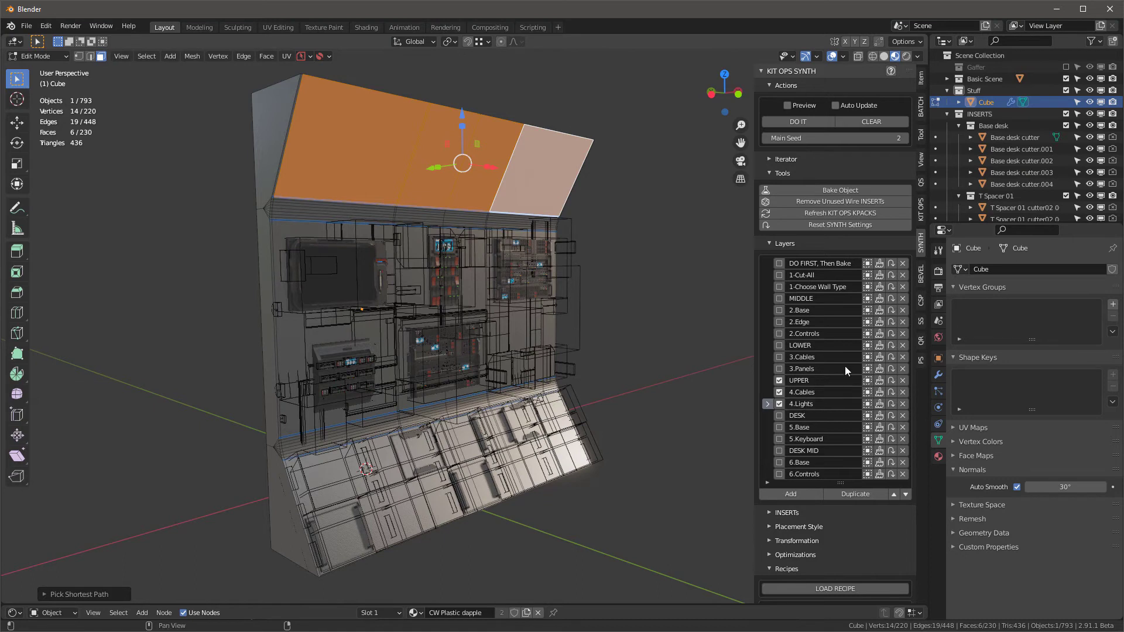
pyautogui.click(796, 120)
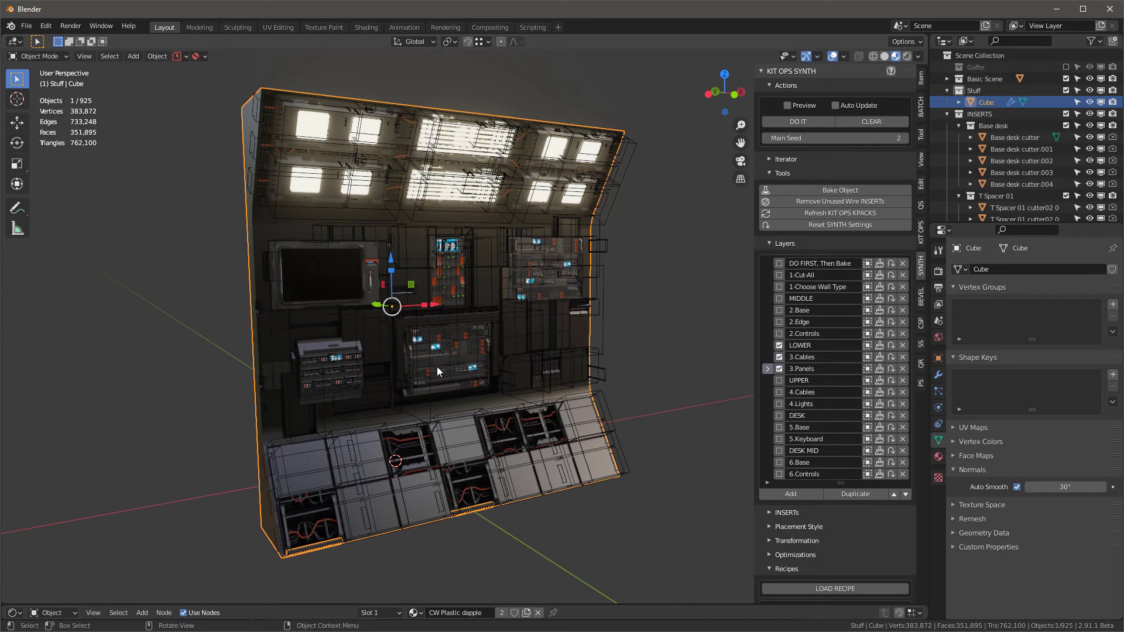
# Step: Set Main Seed to 22 and regenerate the lower desk console layout
pyautogui.press('Tab')
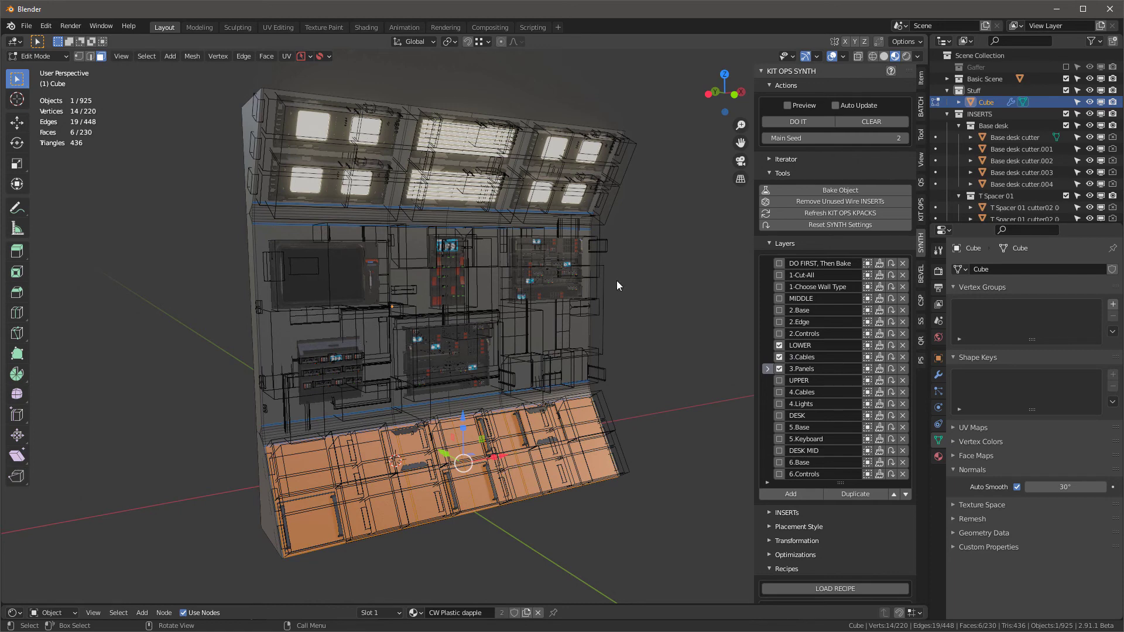
pyautogui.press('Tab')
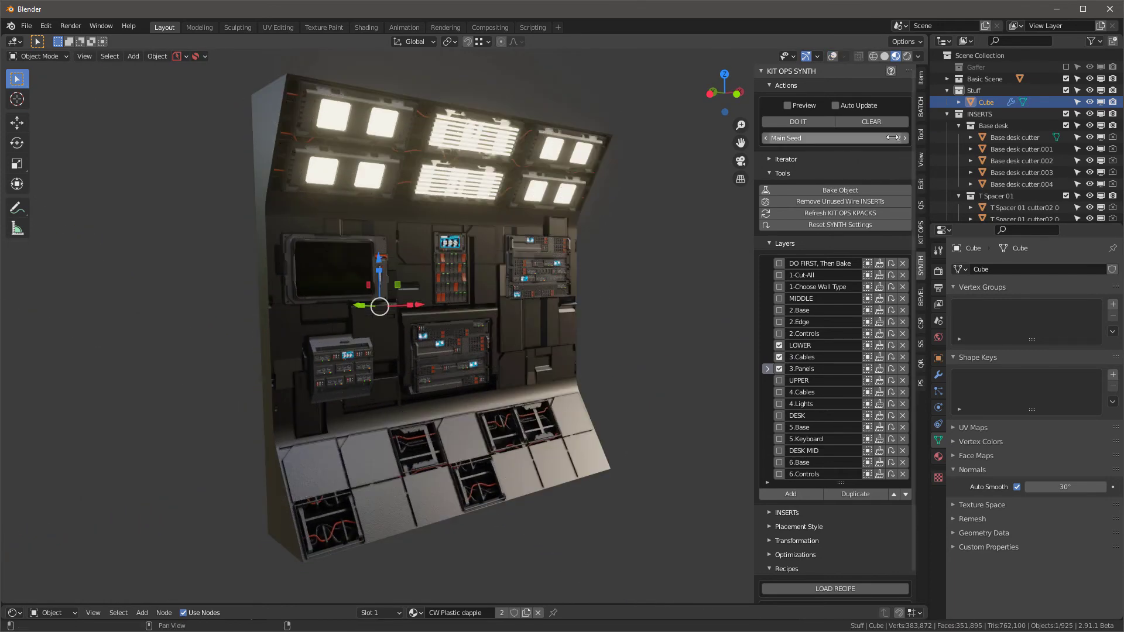
pyautogui.click(831, 138)
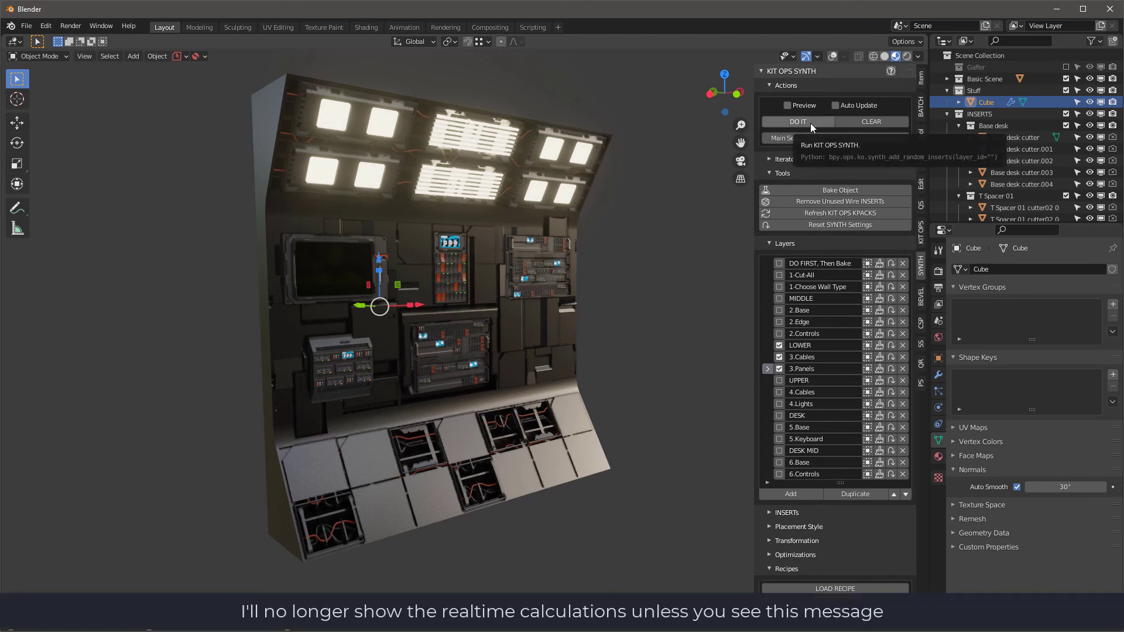
pyautogui.click(798, 120)
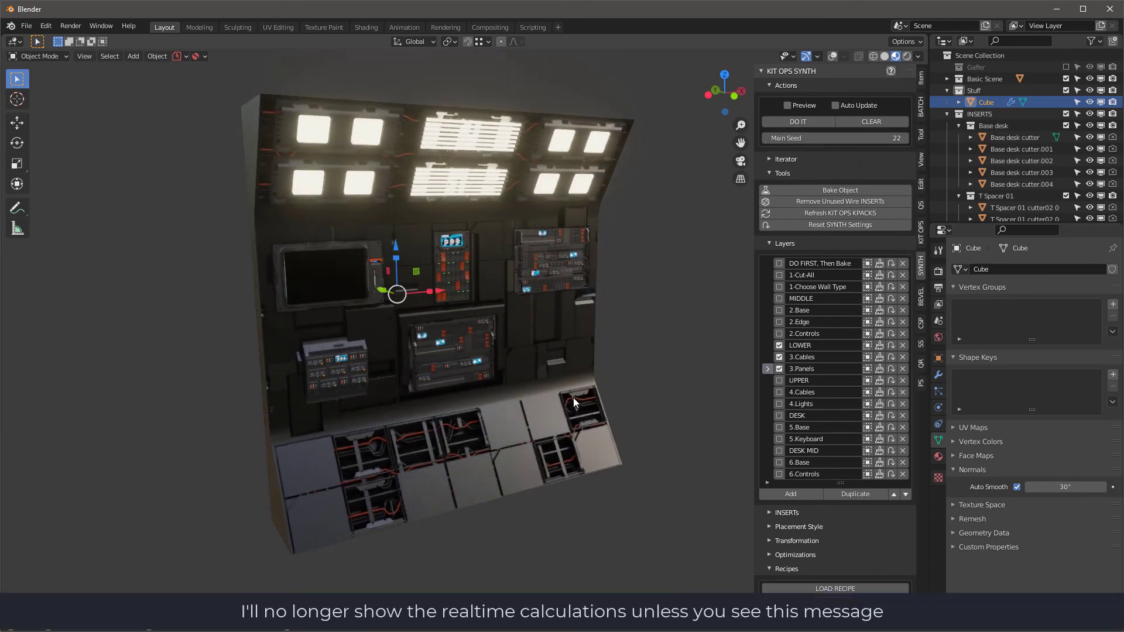